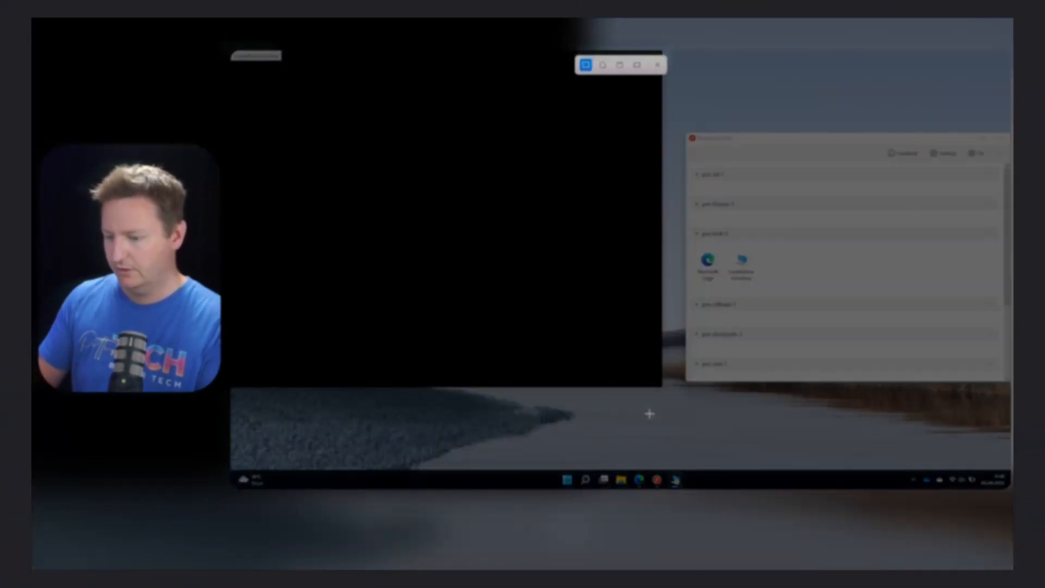
mouse_move(855, 427)
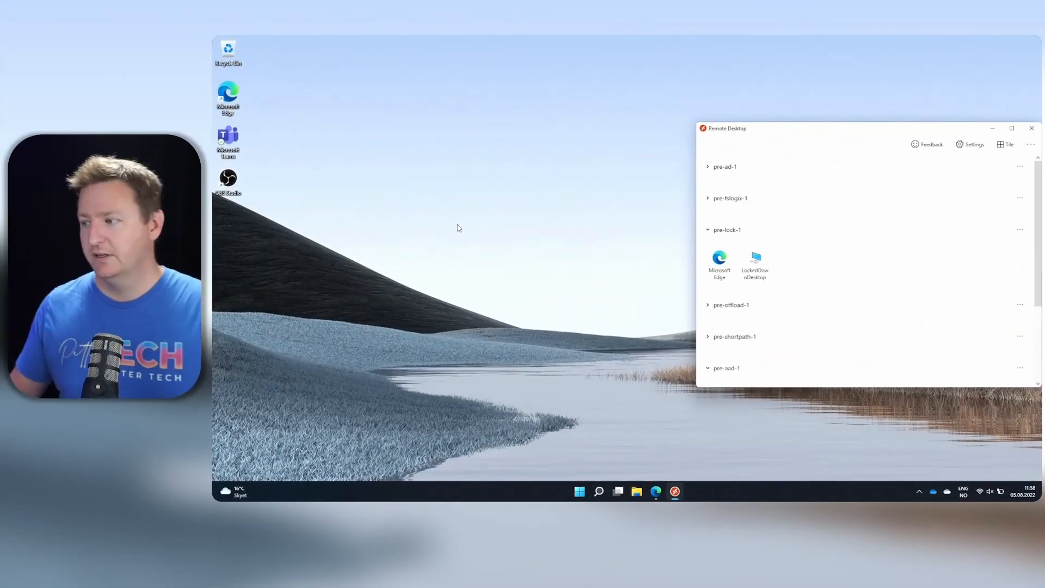
- Launch the LockedDownDesktop session under pre-lock-1 and confirm the sign-in credentials
click(755, 263)
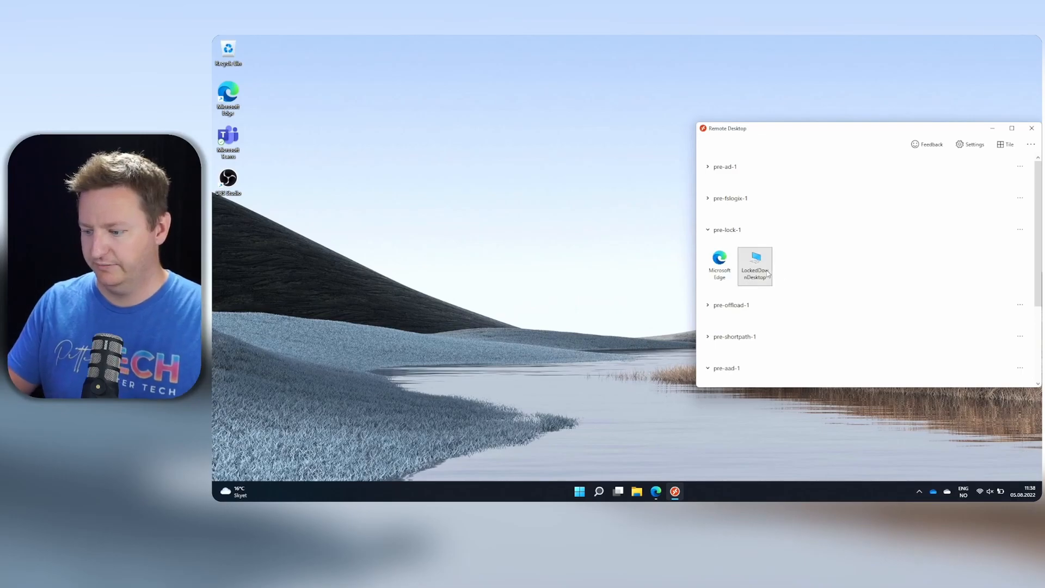
double_click(755, 260)
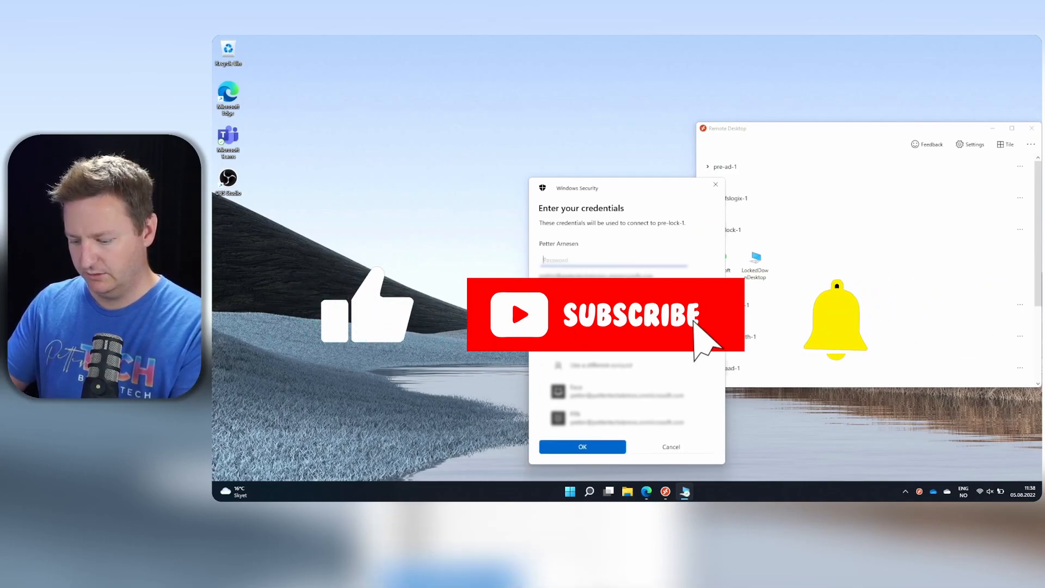
click(582, 446)
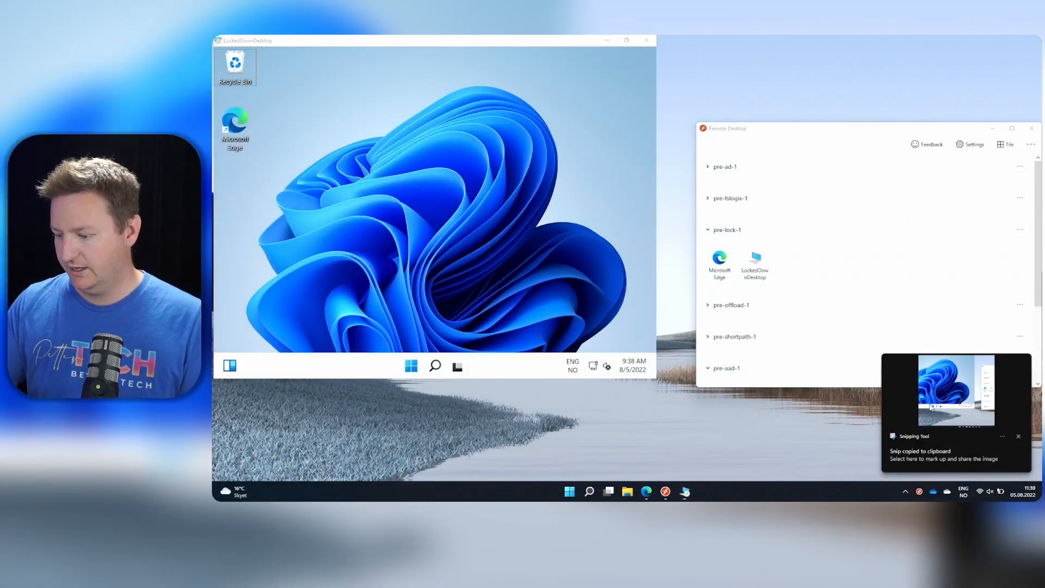
click(955, 390)
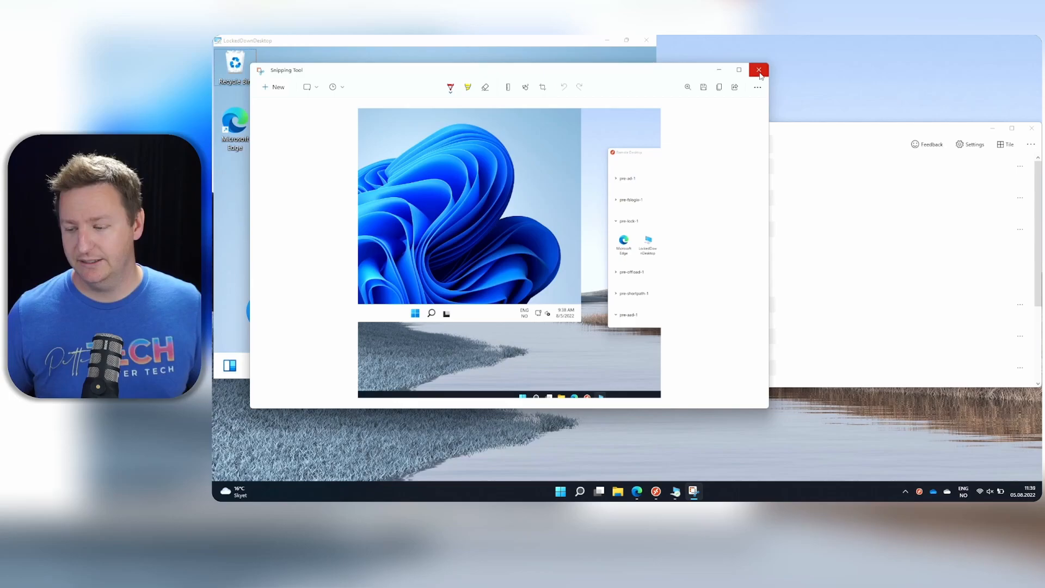
click(759, 70)
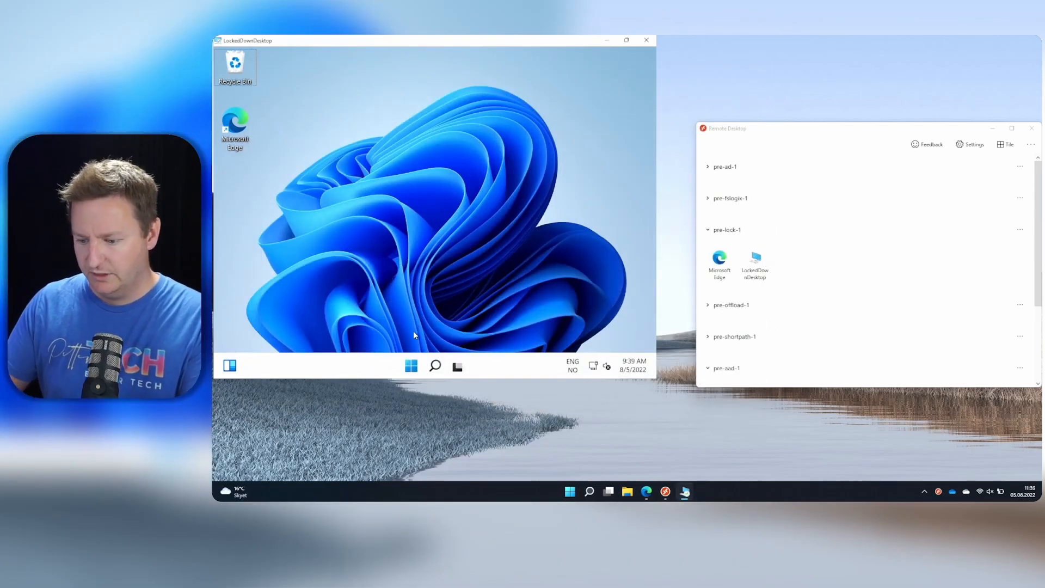
- Search the remote Start menu for 'group' and launch Edit group policy
click(410, 366)
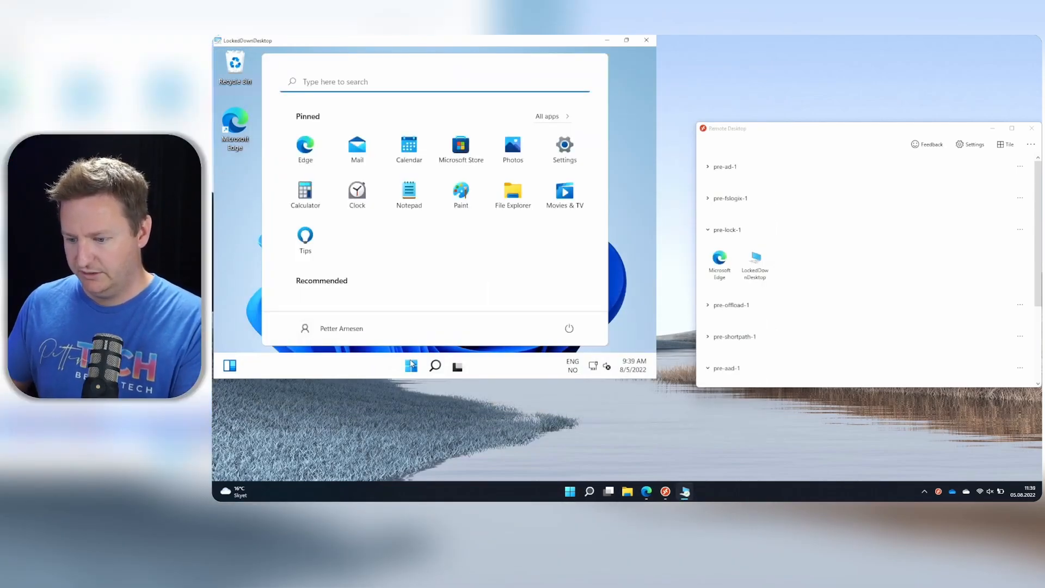
text(group)
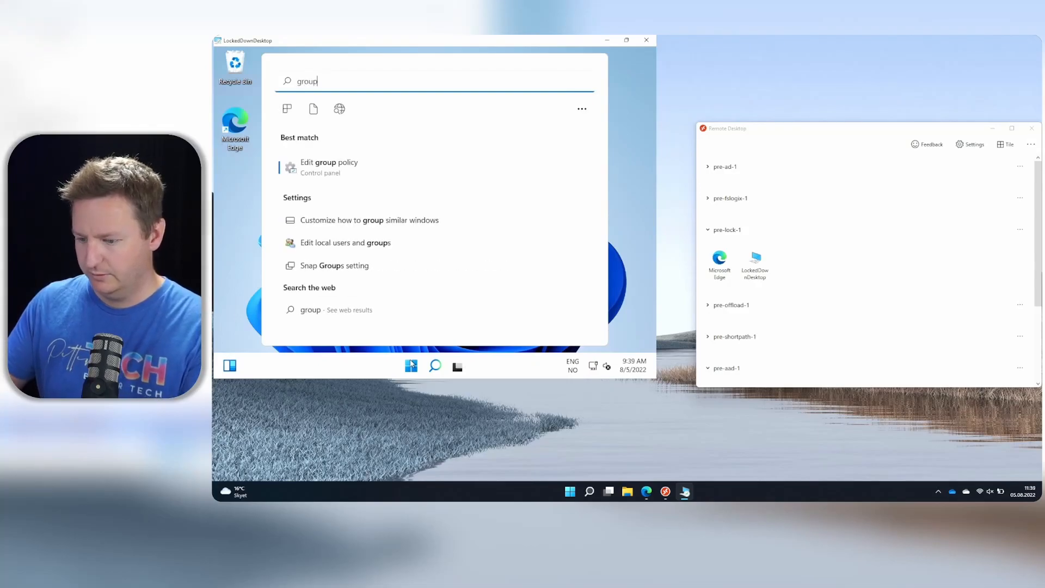
click(329, 167)
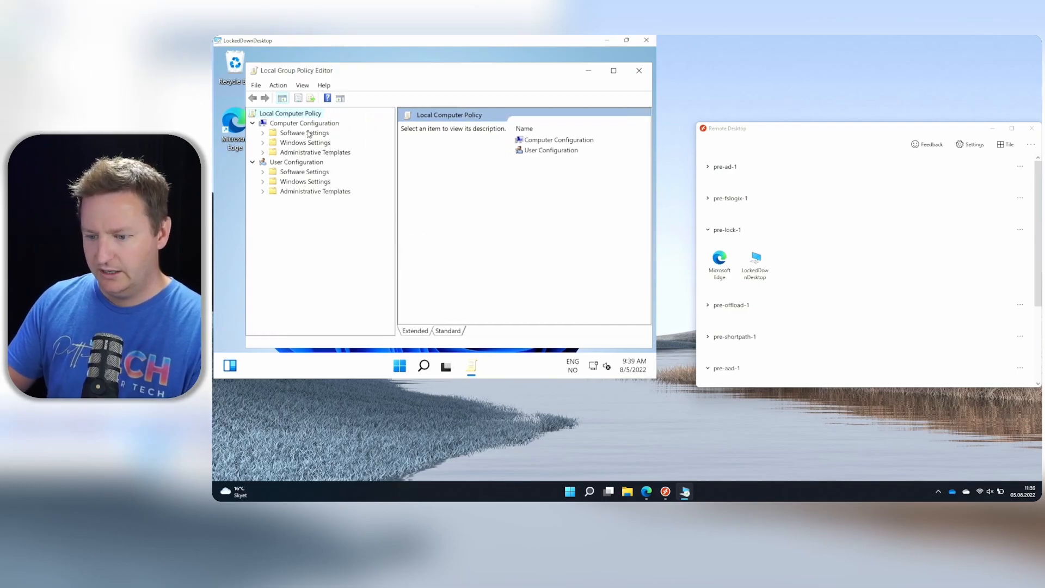
- Navigate Administrative Templates > Remote Desktop Services > Session Host to the Azure Virtual Desktop policy folder
click(264, 153)
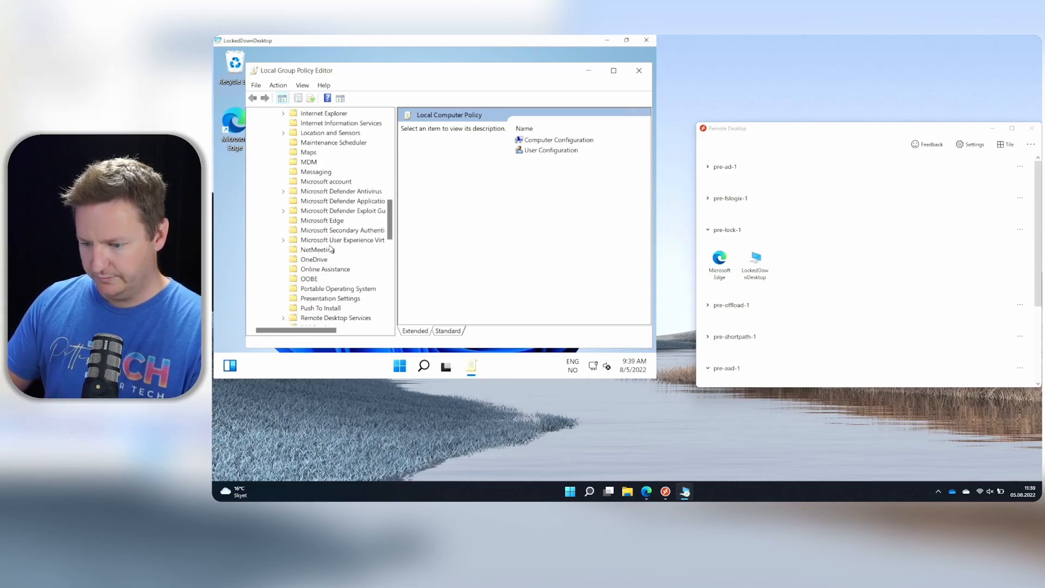
scroll(down, 3)
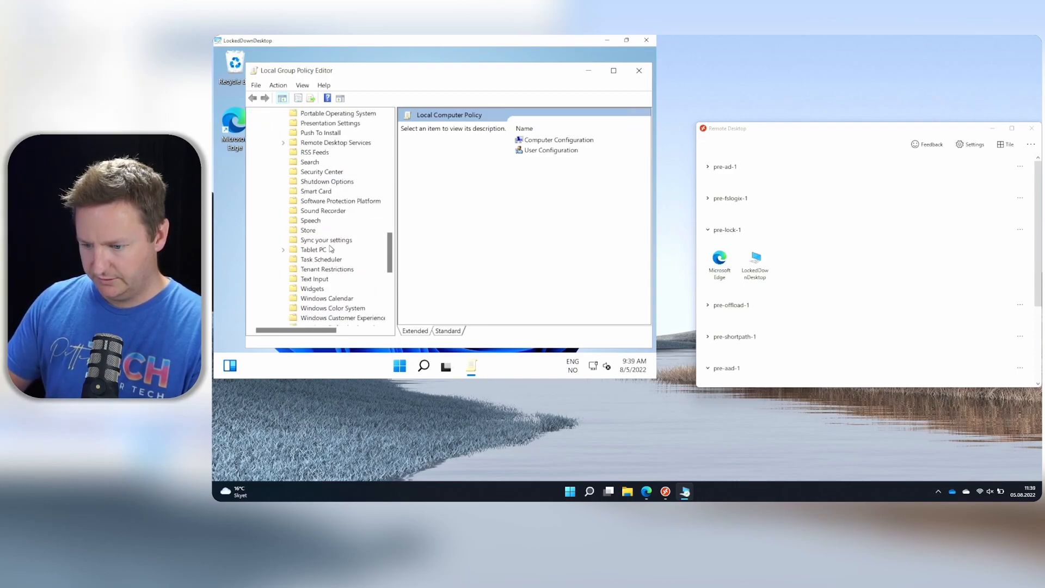
click(283, 141)
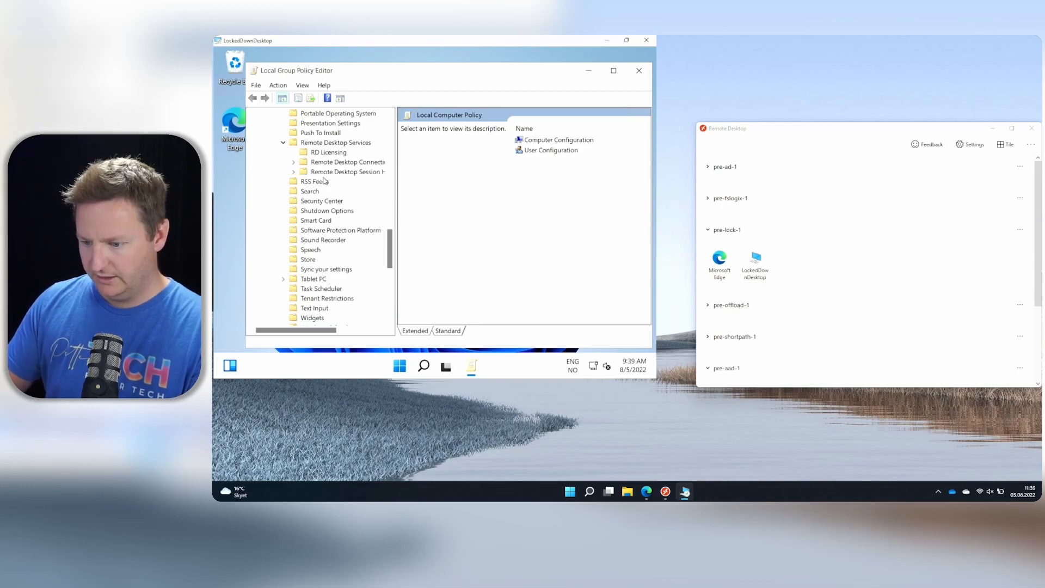
click(293, 171)
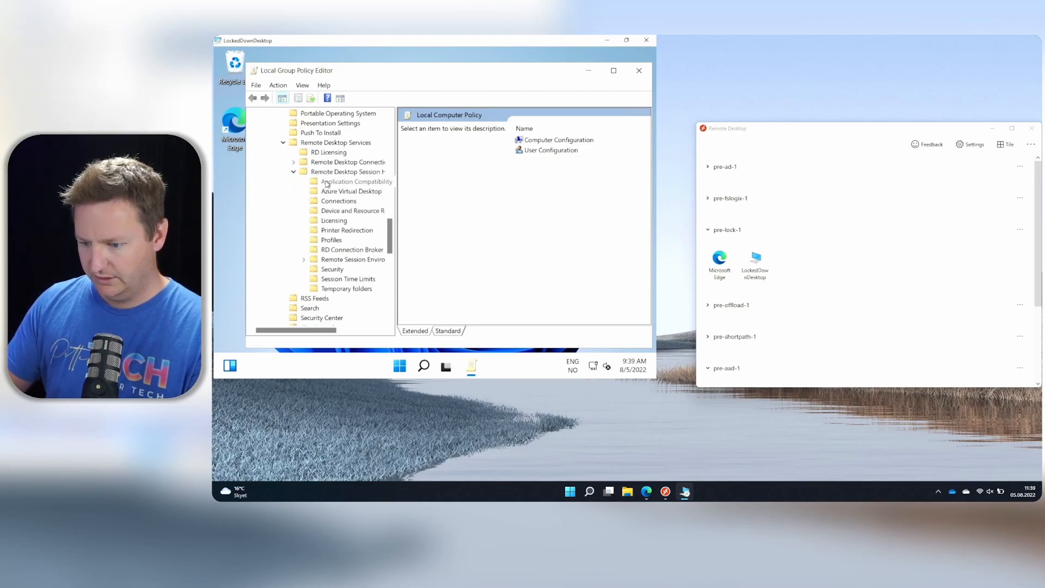
click(351, 192)
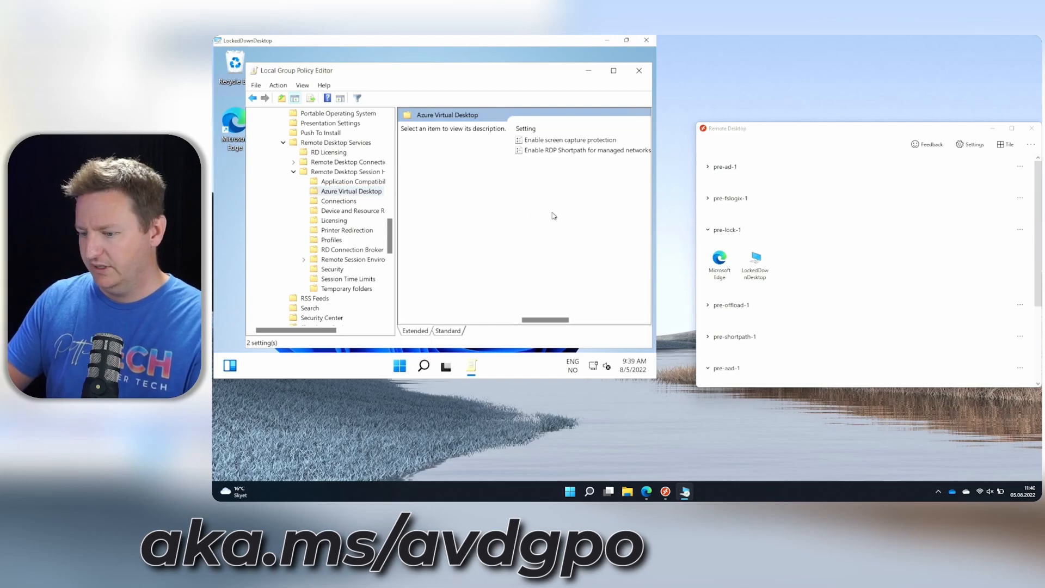
- Set Enable screen capture protection to Enabled and accept the session disconnect warning
double_click(569, 140)
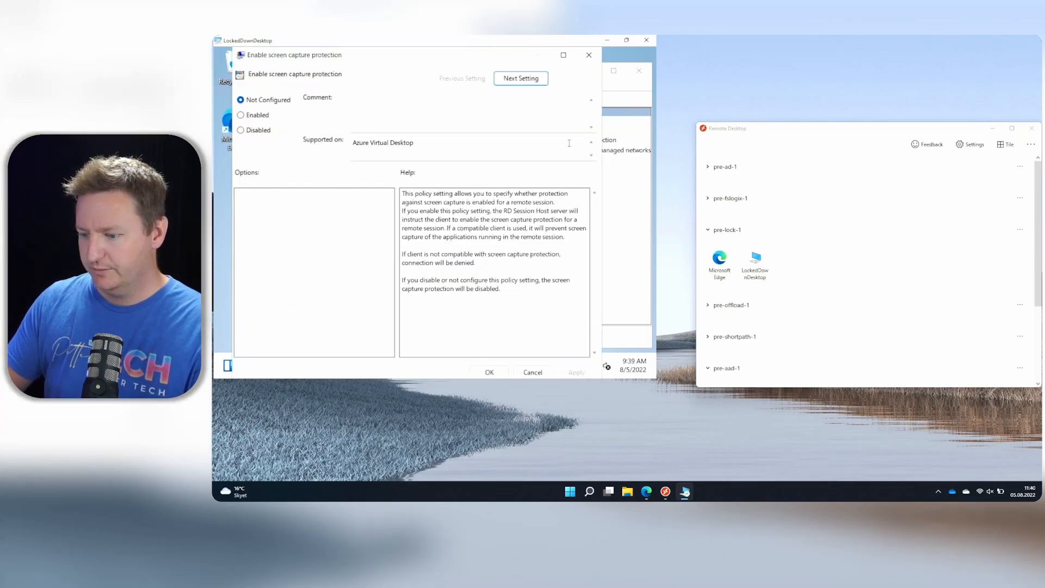
click(241, 114)
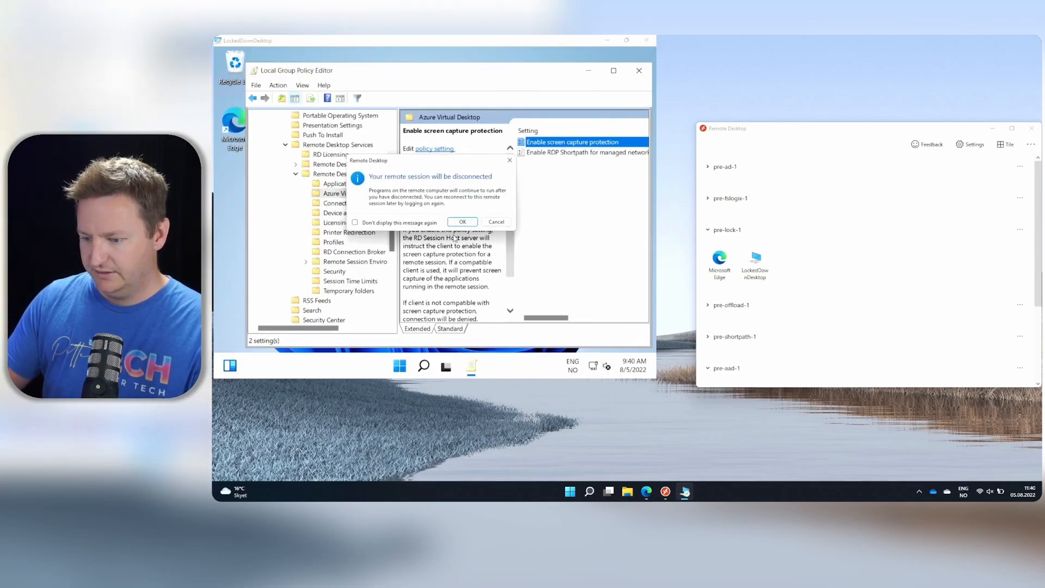
click(462, 221)
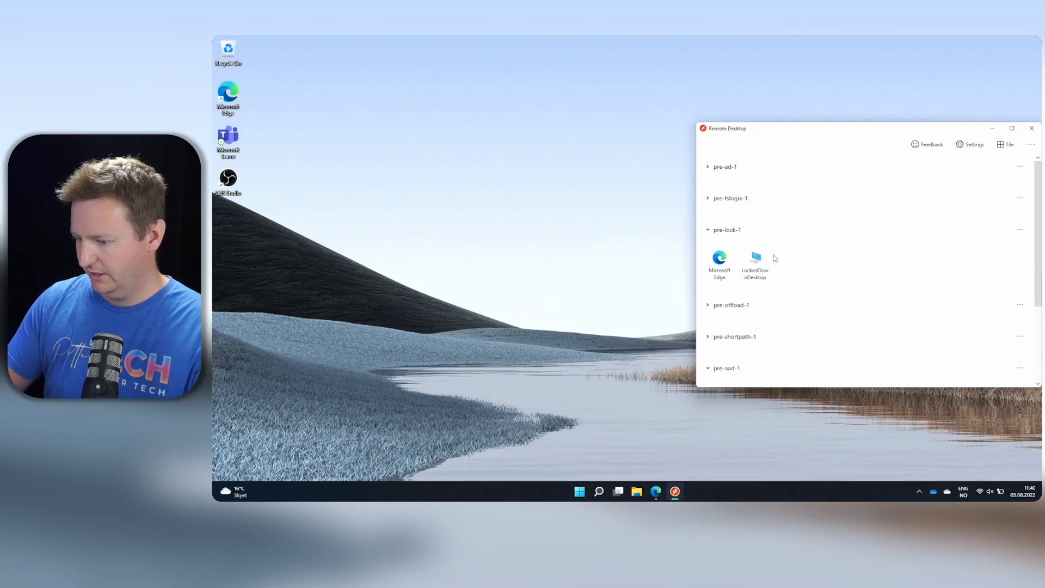
- Reconnect to LockedDownDesktop with the password so its window blacks out during capture
double_click(755, 260)
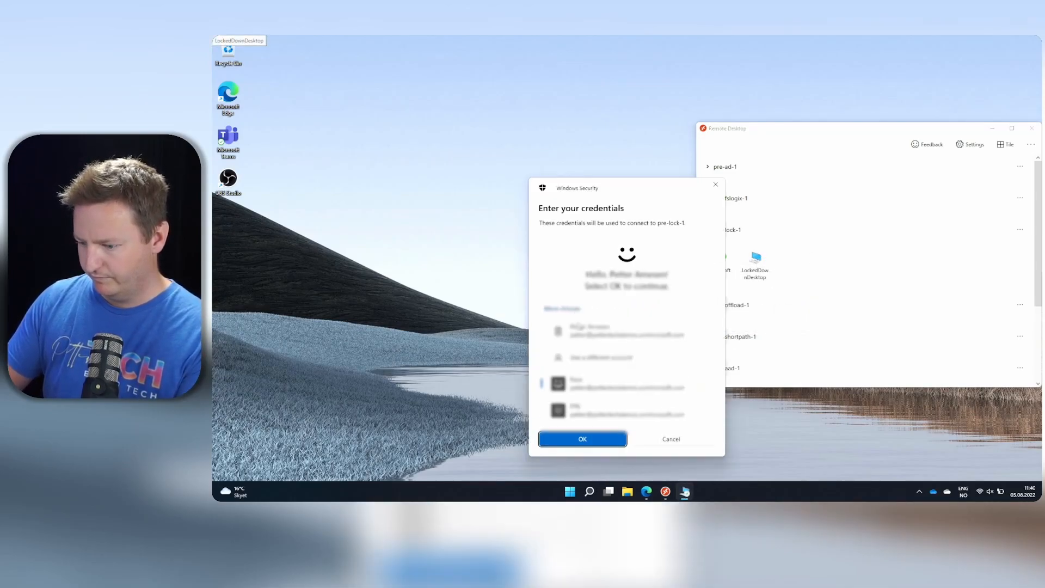
text(••••)
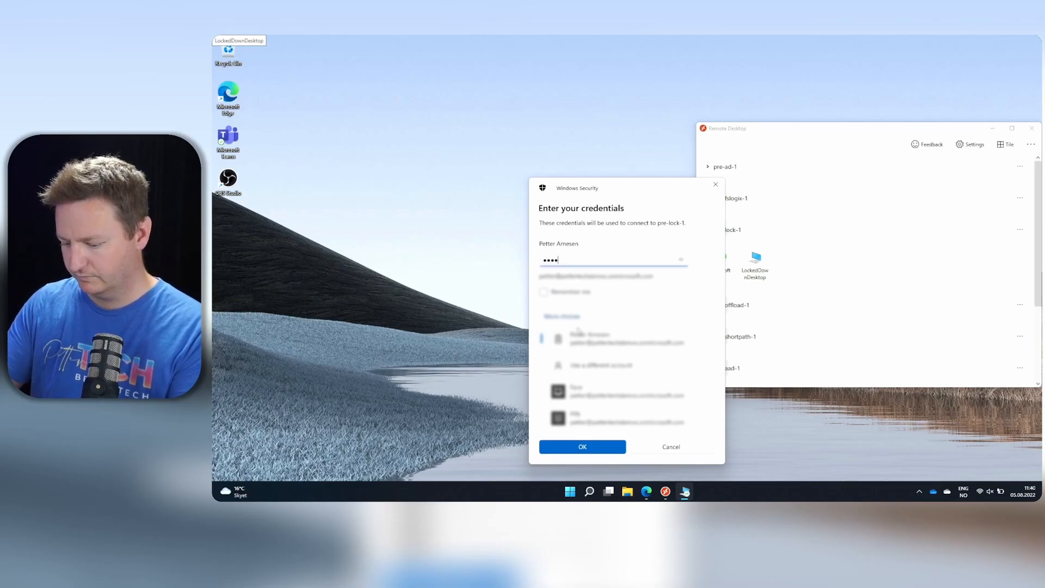
click(581, 447)
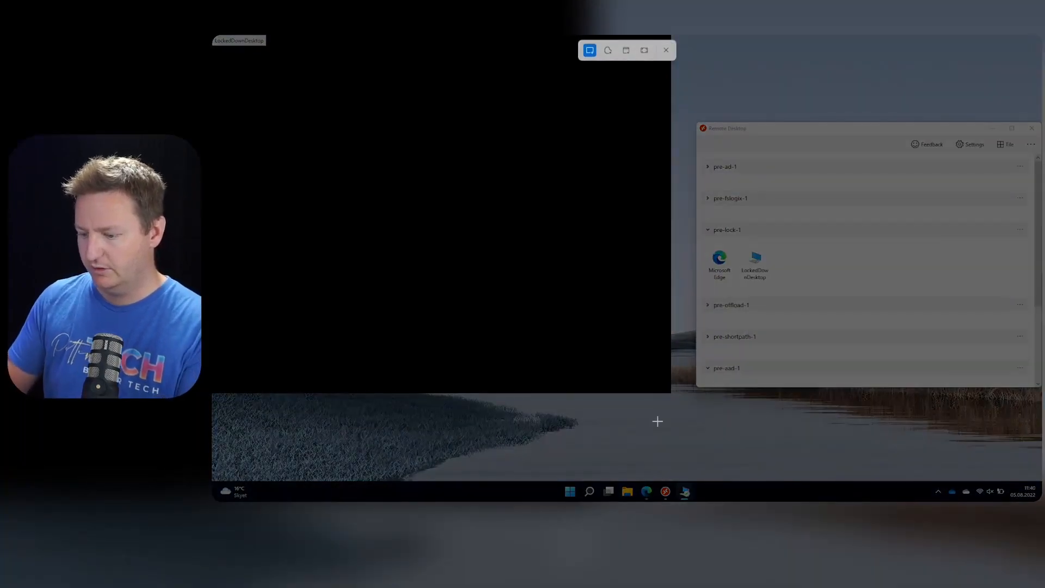
mouse_move(874, 435)
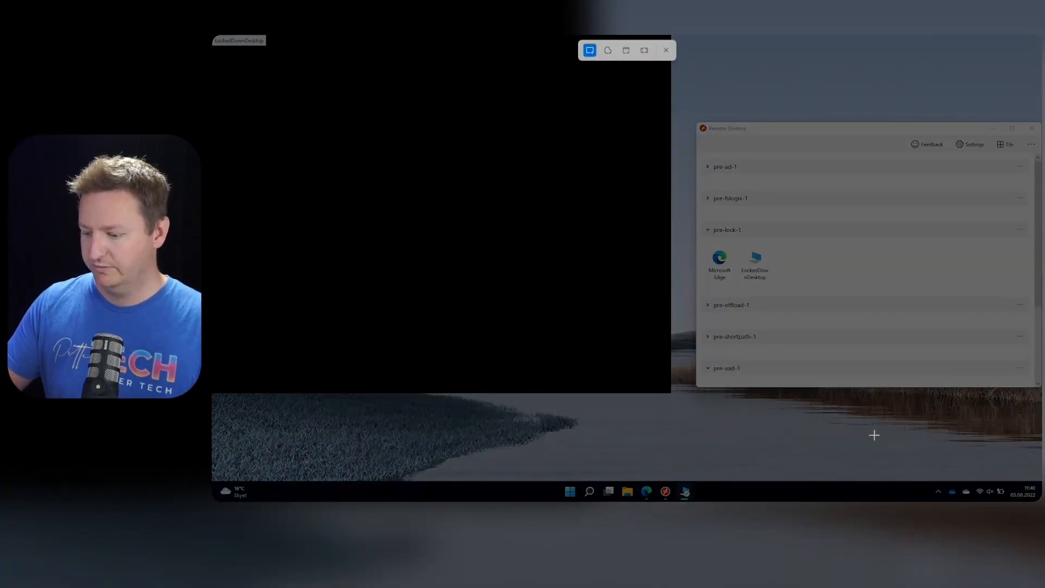